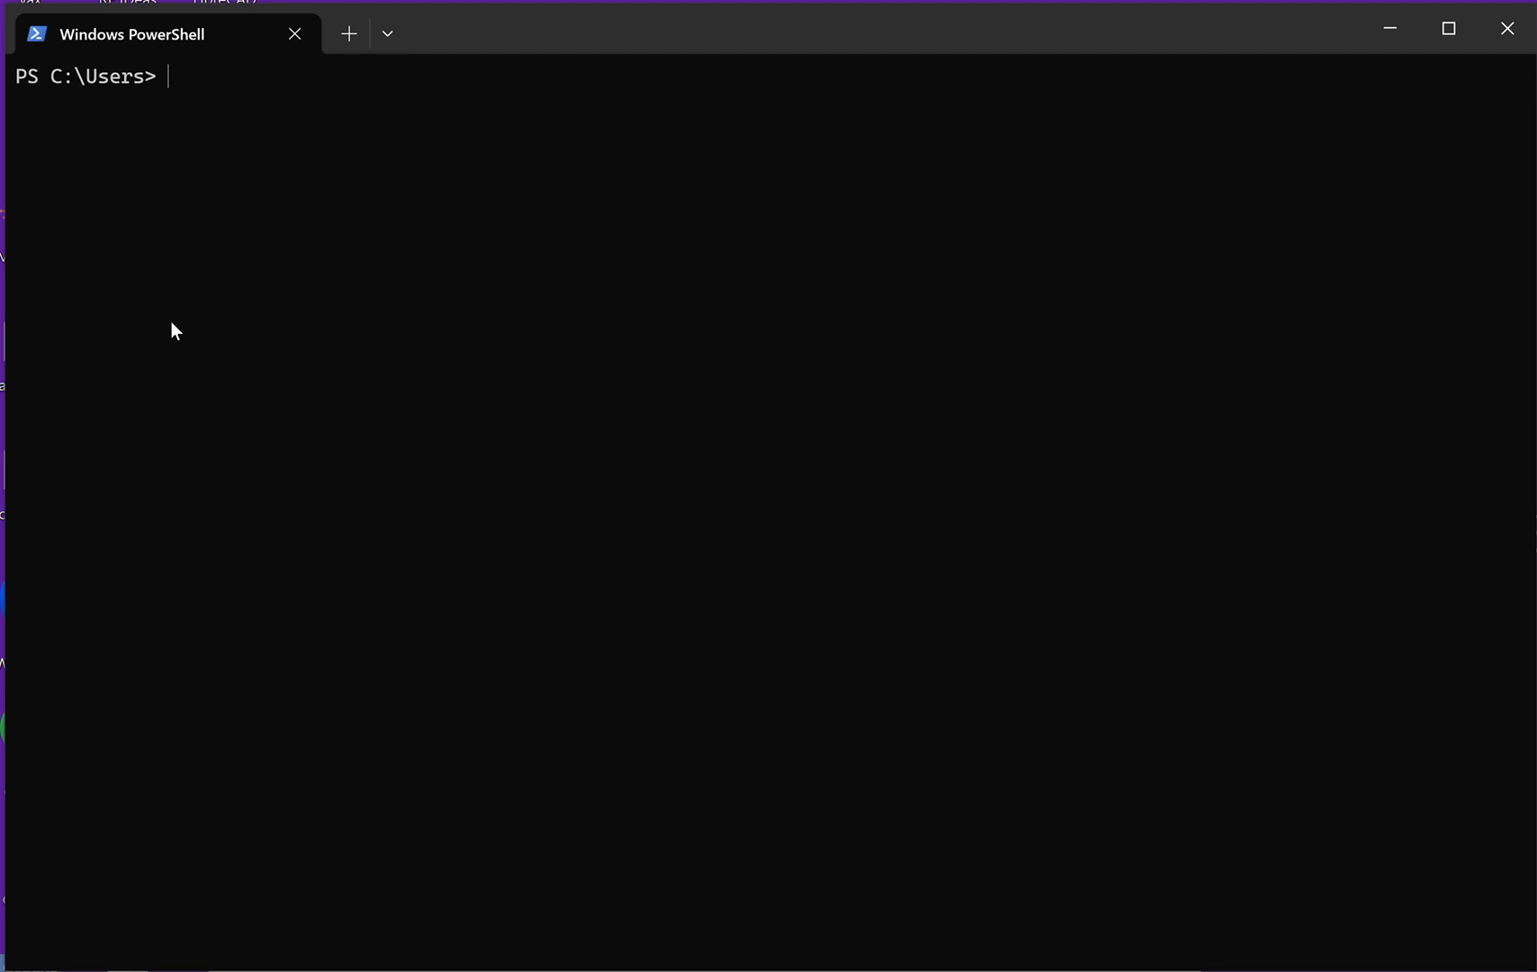
type("cd ..")
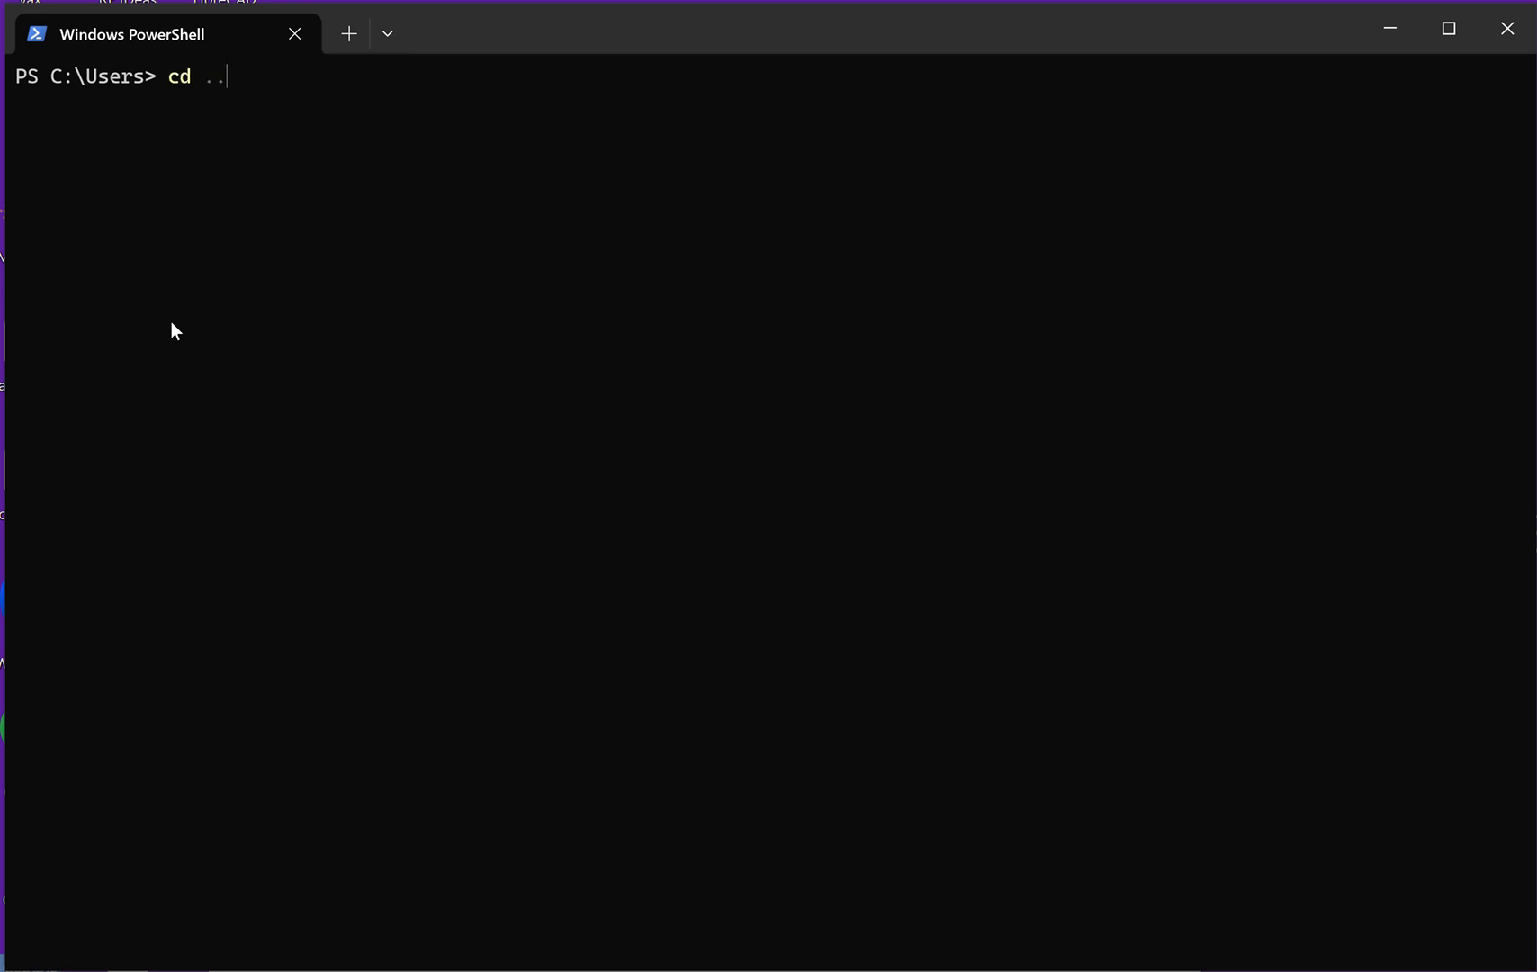
type("ssh student@34.134.84.113")
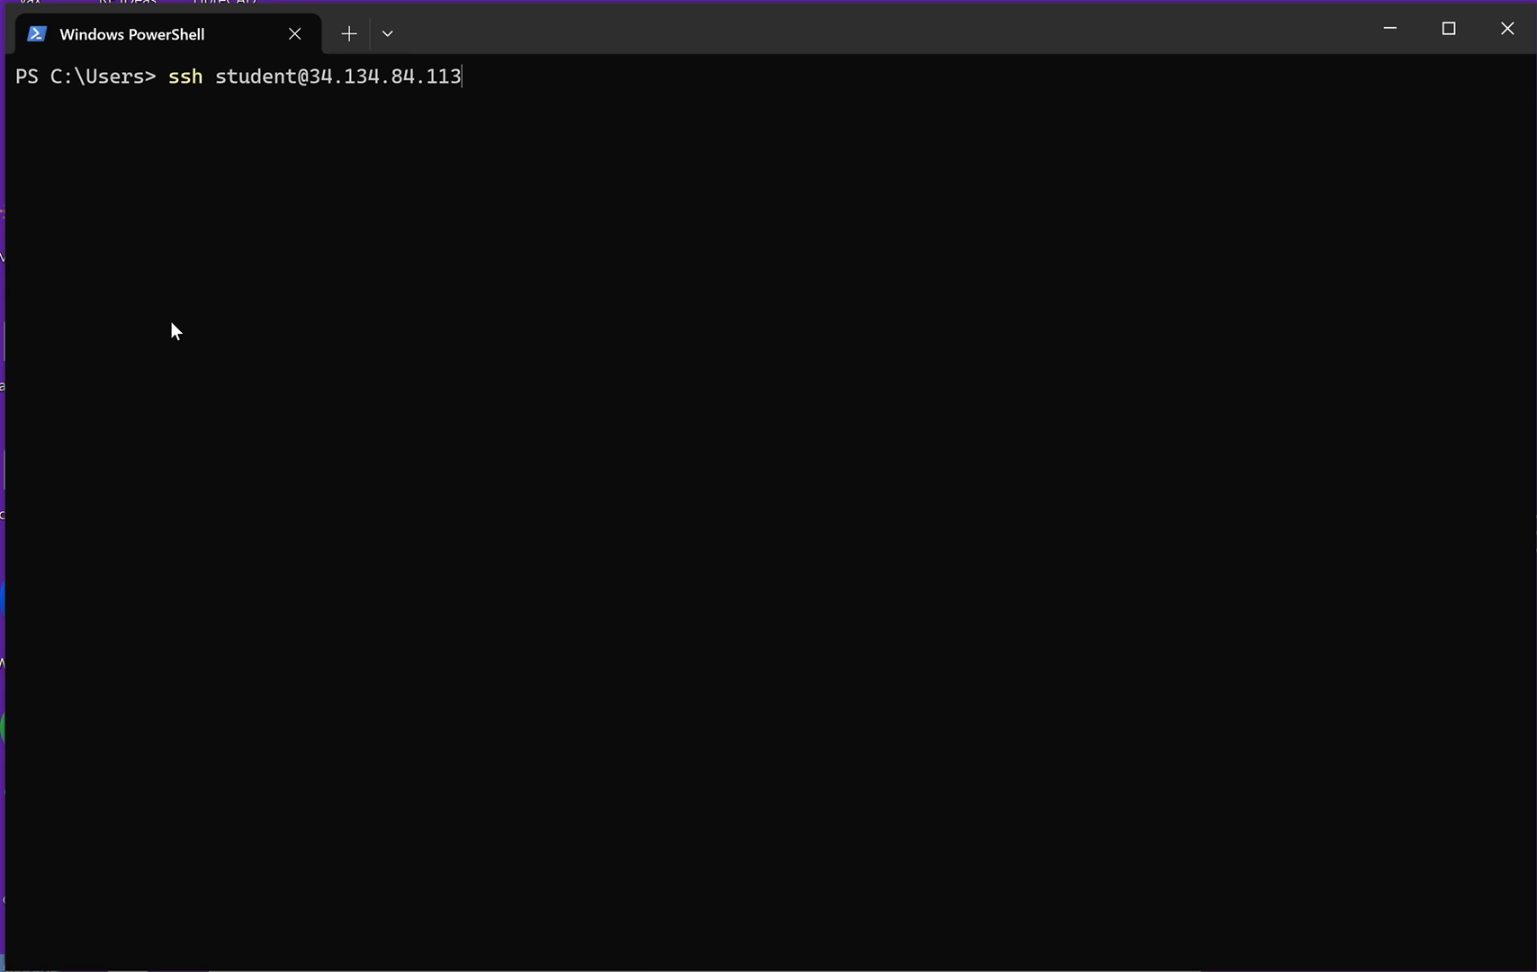